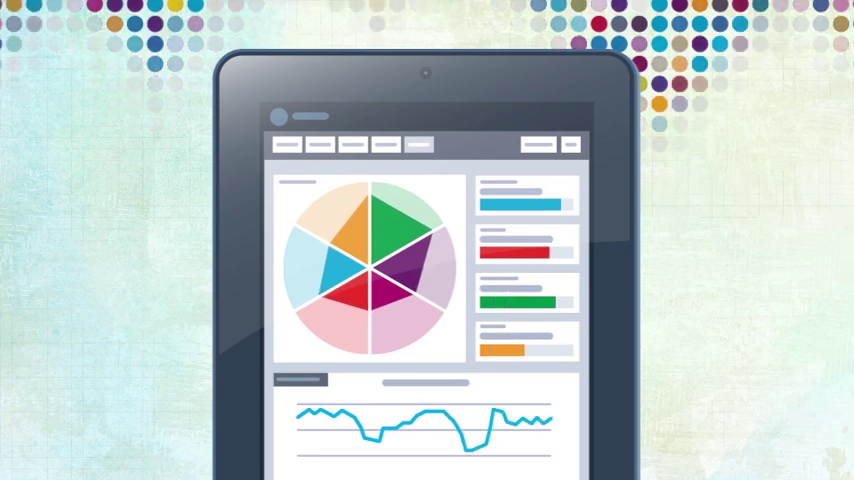
left_click(390, 146)
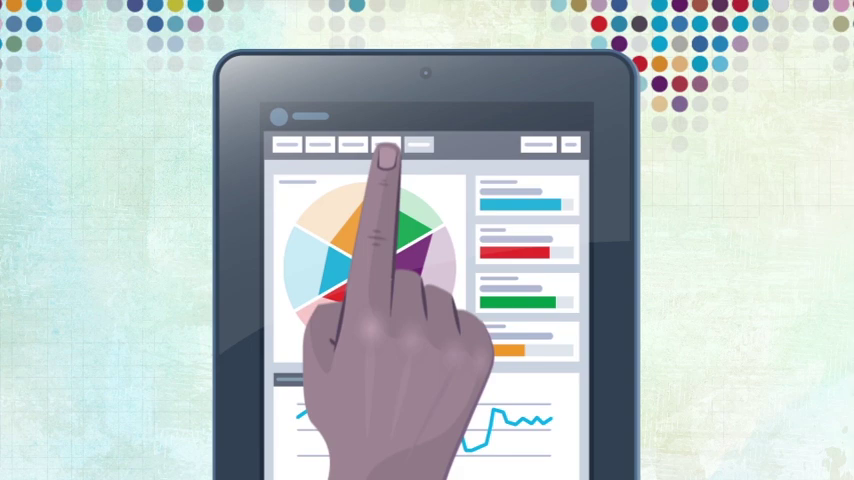